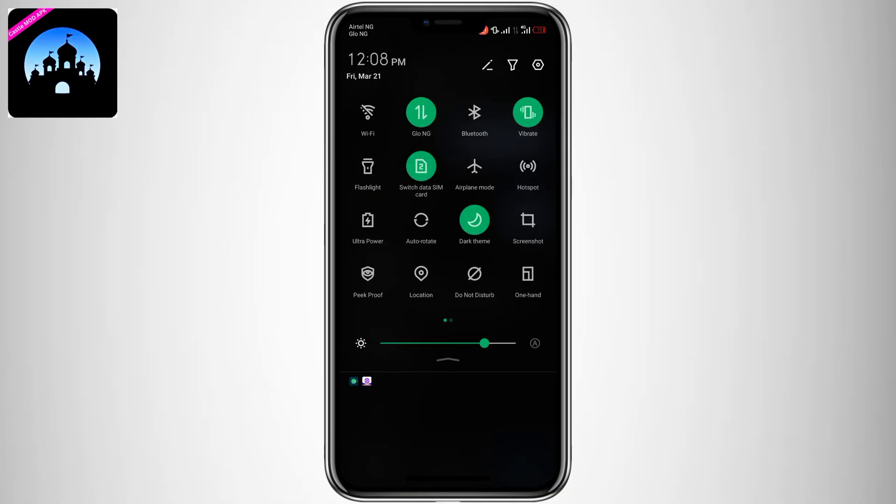
Turn on Wi-Fi and turn off mobile data using the Quick Settings tiles.
click(367, 112)
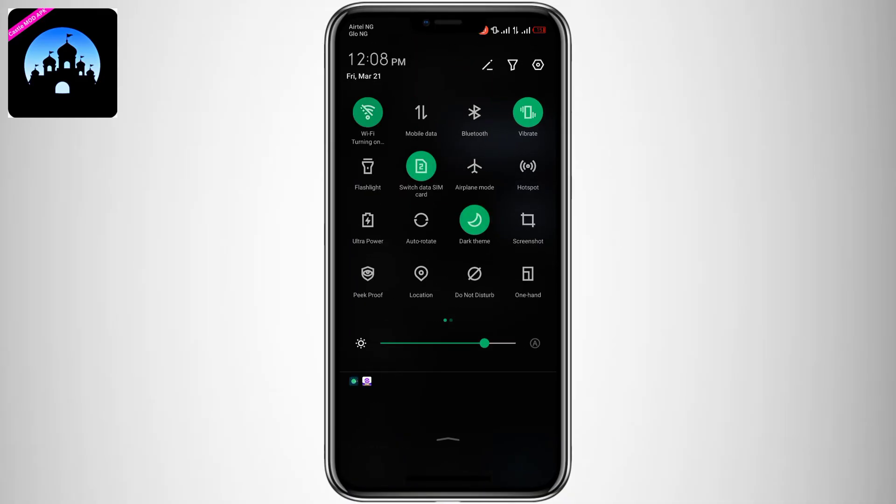
click(367, 112)
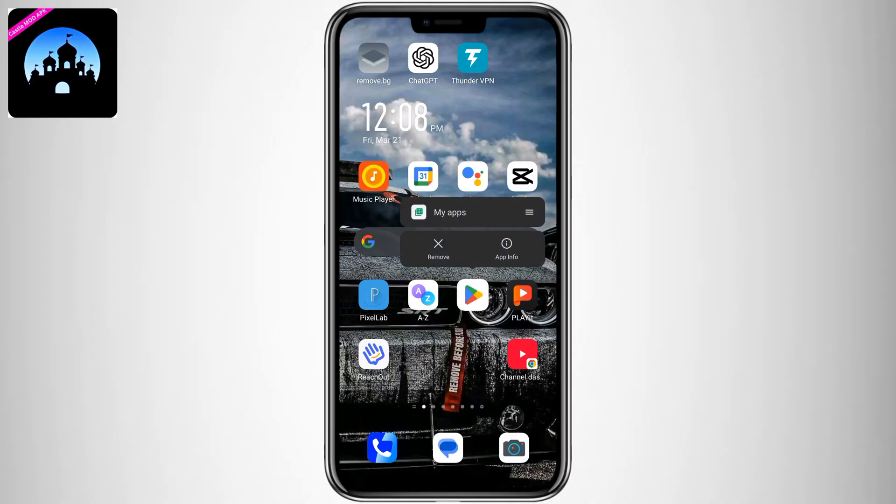
Clear the Play Store's cache under App info > Storage & cache, then go Home.
click(506, 248)
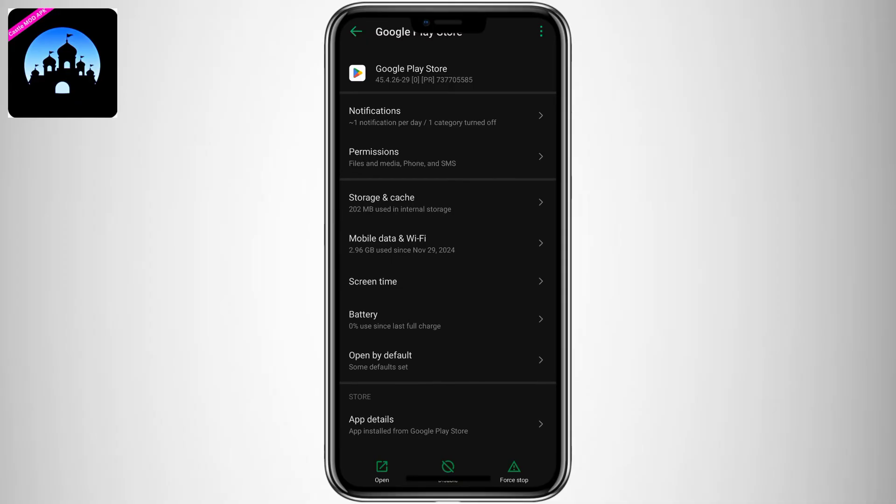
click(381, 203)
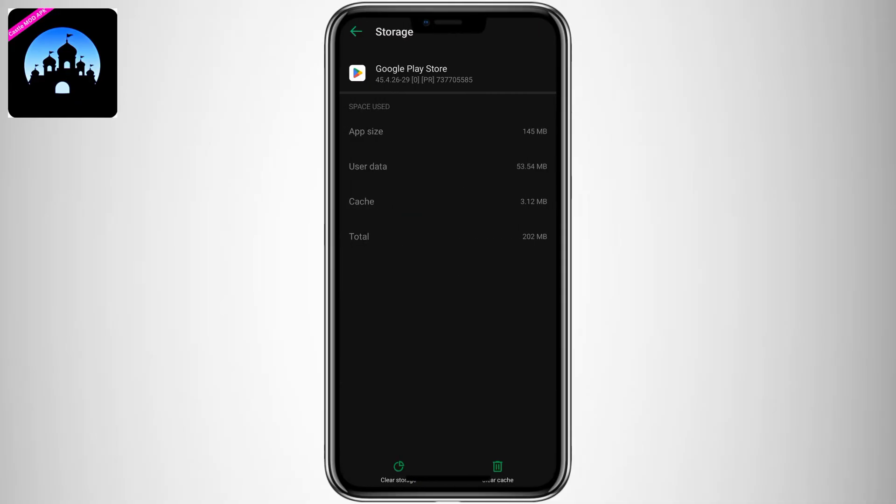
click(497, 467)
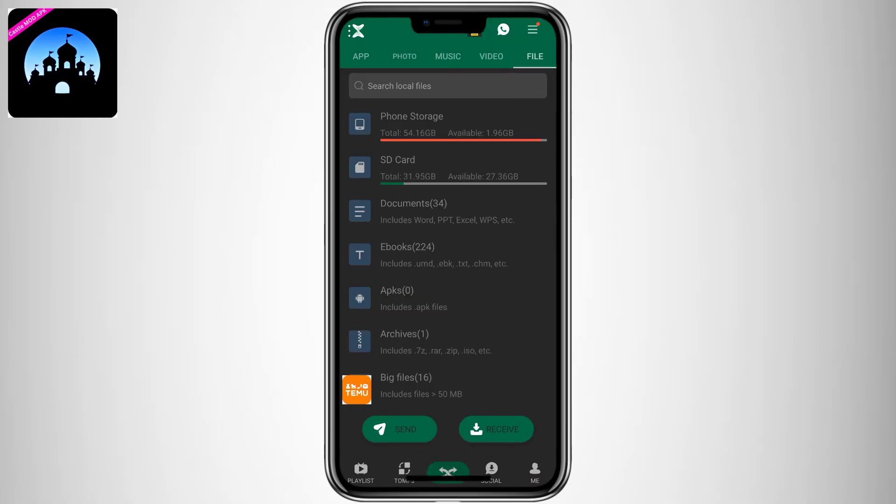
click(397, 160)
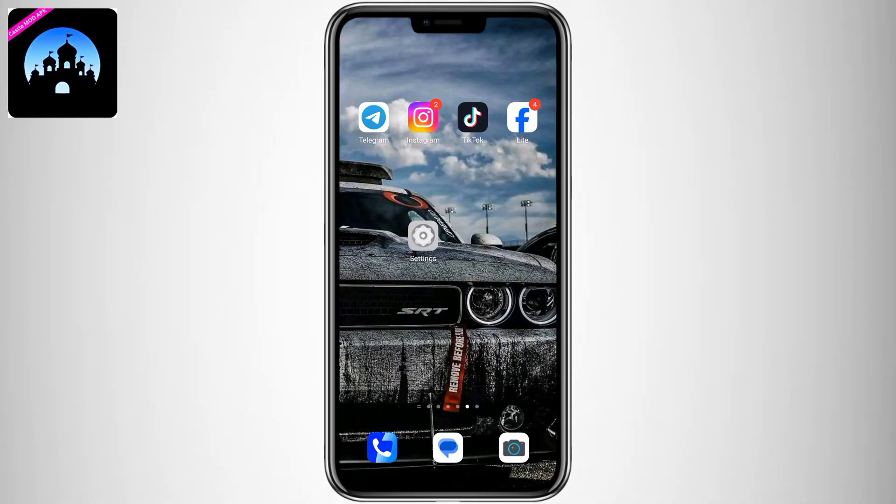
Scroll Settings to App management and review the App Launch background-start list.
click(423, 235)
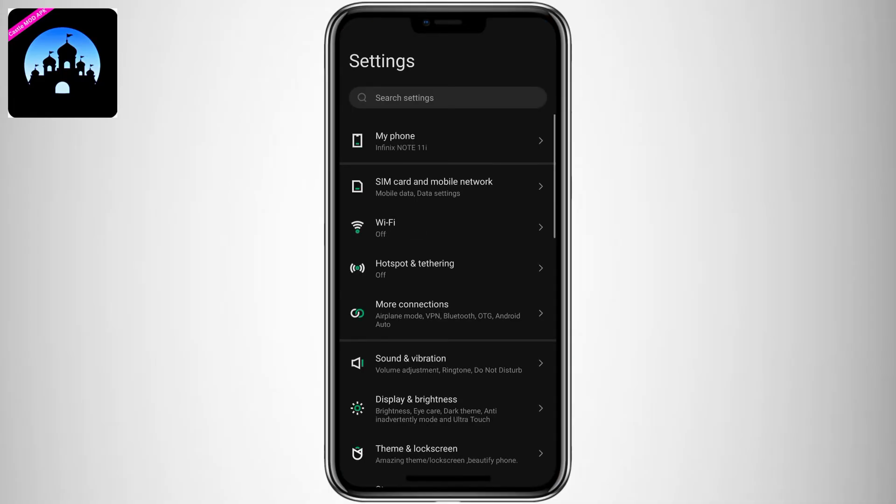
scroll(down, 3)
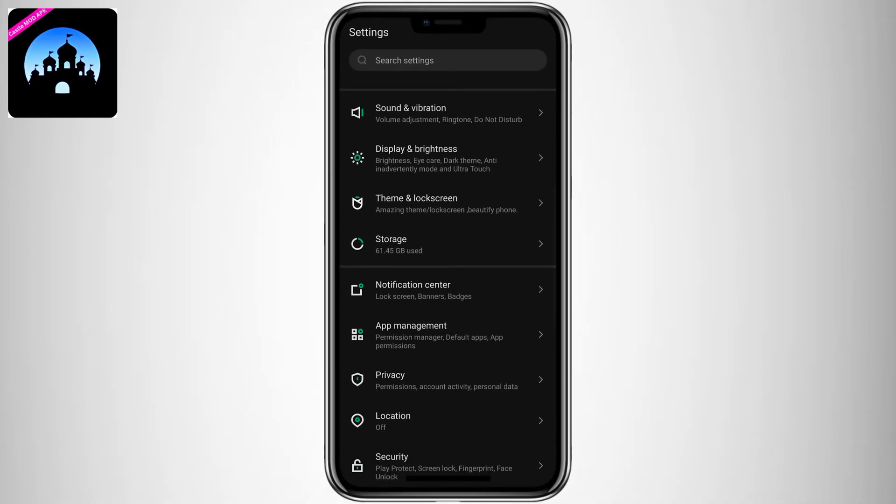
scroll(down, 3)
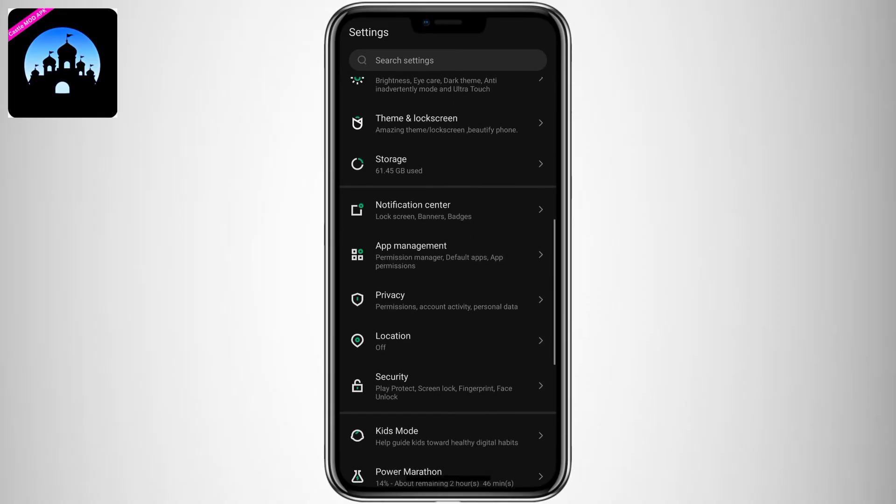
scroll(up, 3)
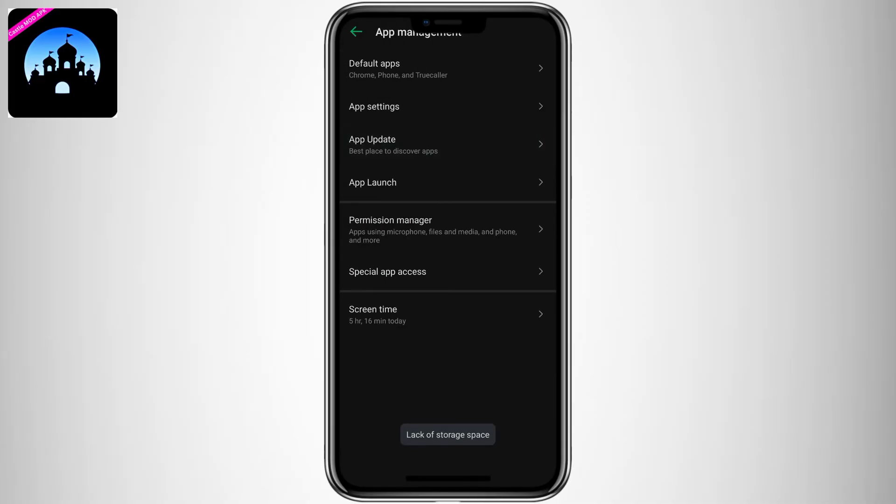
click(447, 183)
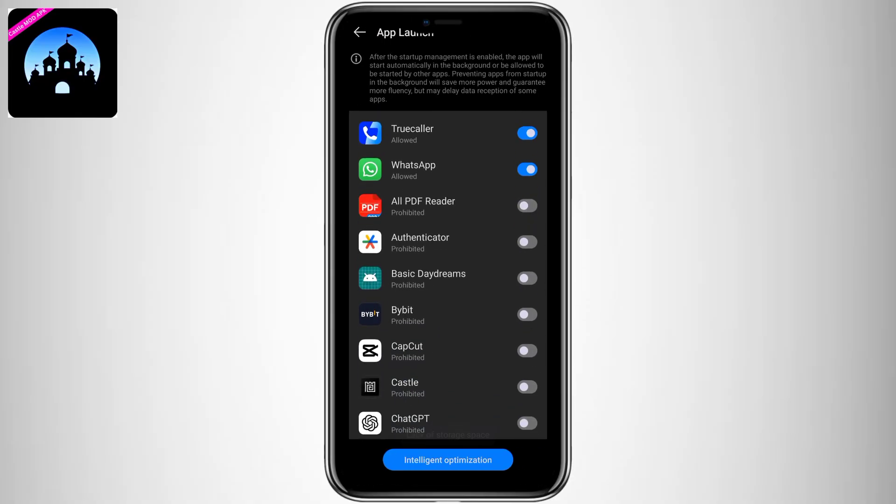
scroll(down, 3)
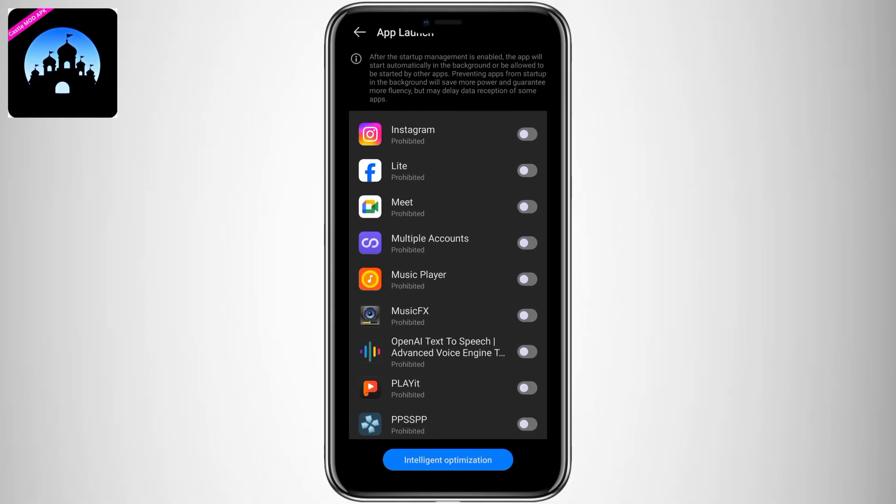
click(359, 32)
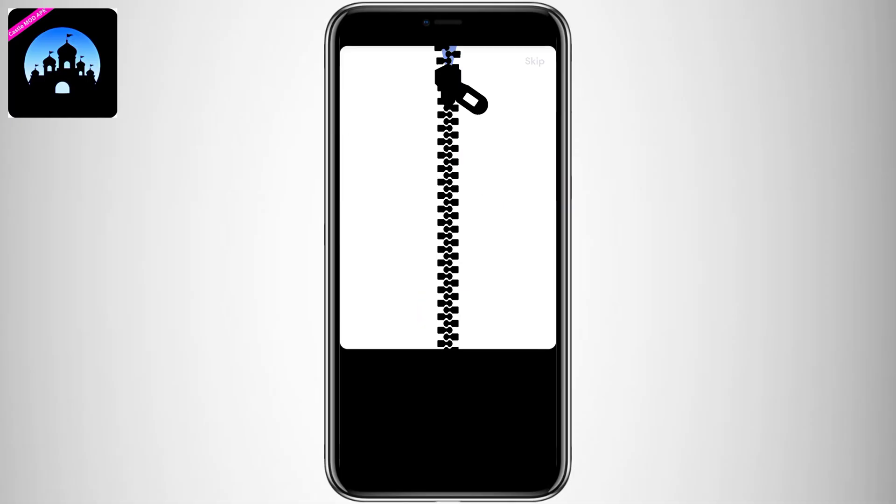
Unzip Castle's intro, dismiss the tap-or-drag tip, and reach the Don't Touch the Spikes deck.
drag(457, 94, 462, 223)
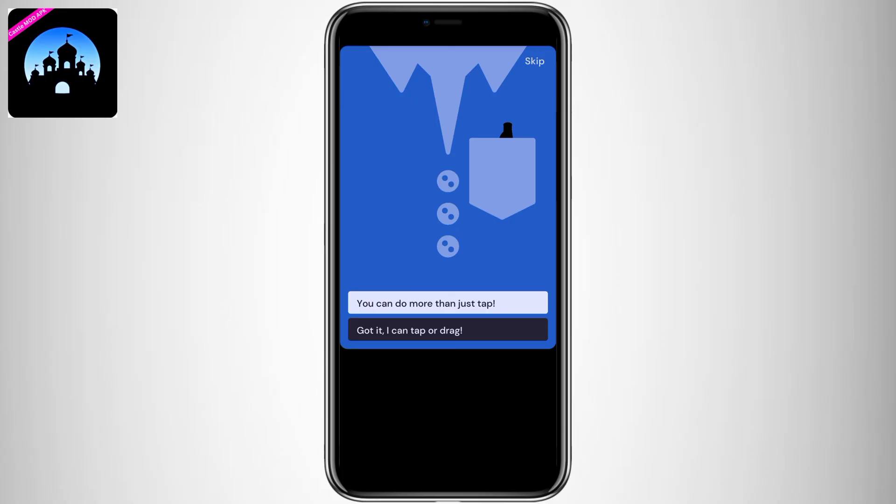
click(448, 330)
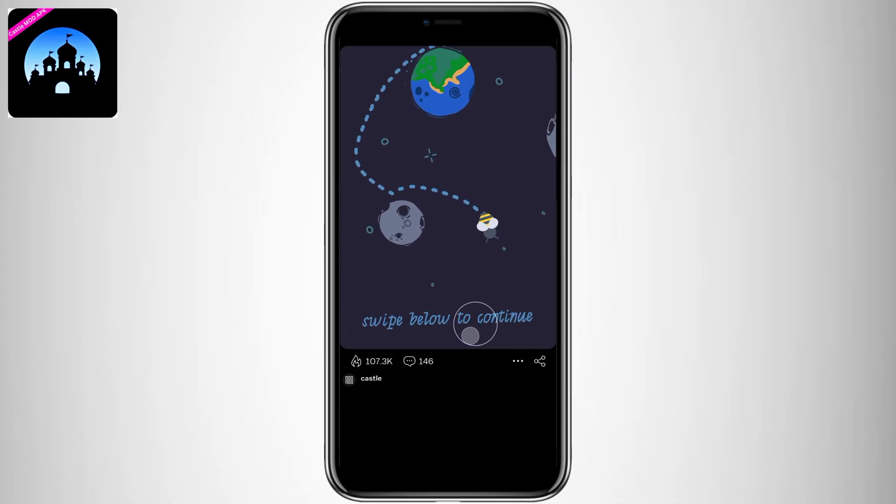
scroll(down, 3)
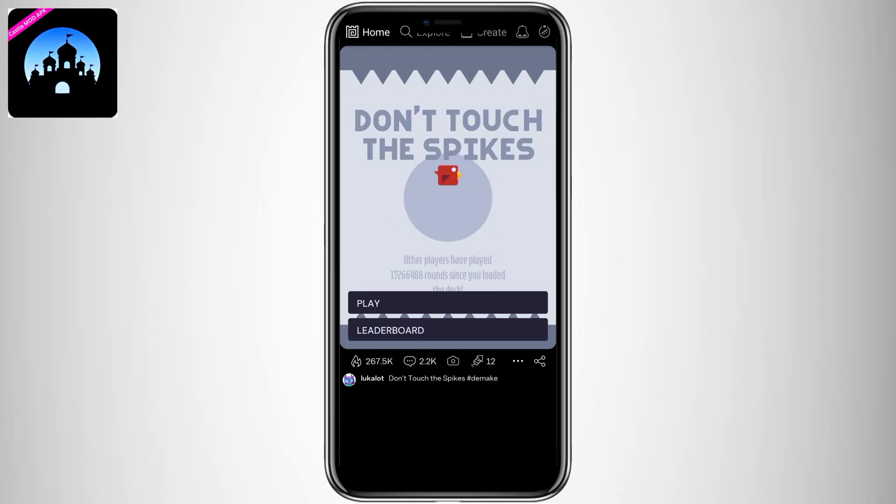
click(432, 32)
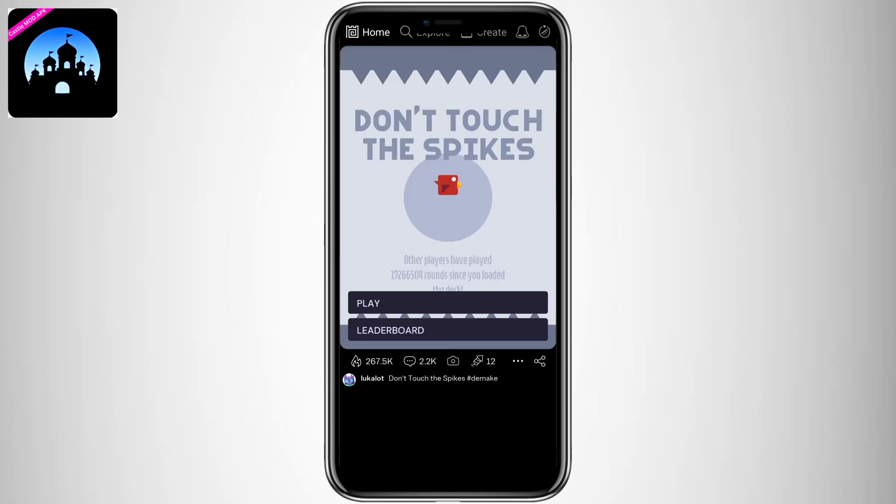
click(432, 32)
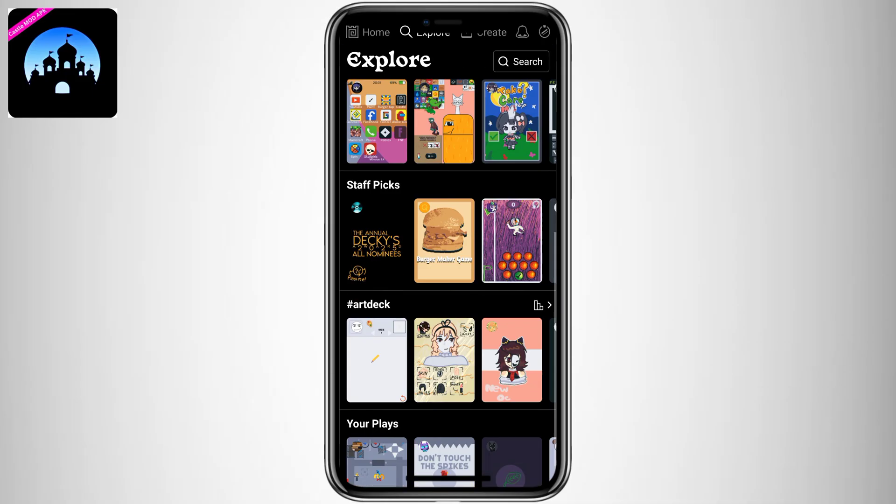
Open a Trending deck, swipe through Home decks, then scroll Explore to Your Plays.
scroll(down, 3)
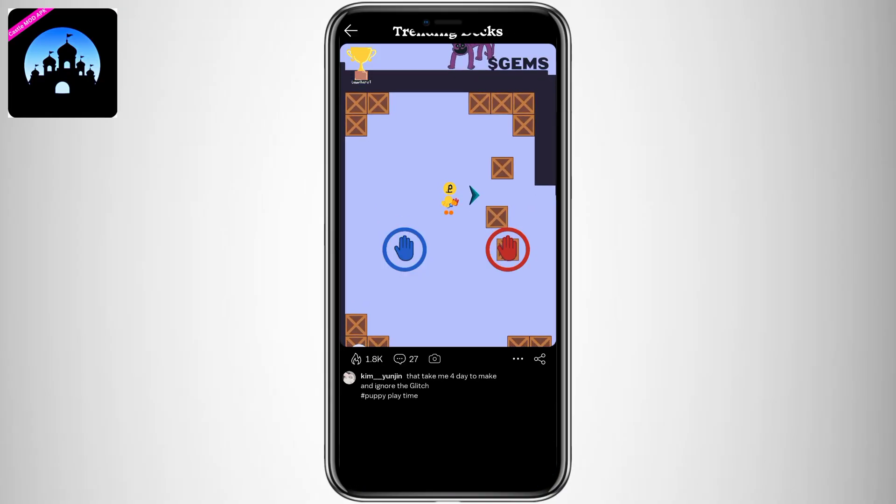
click(350, 30)
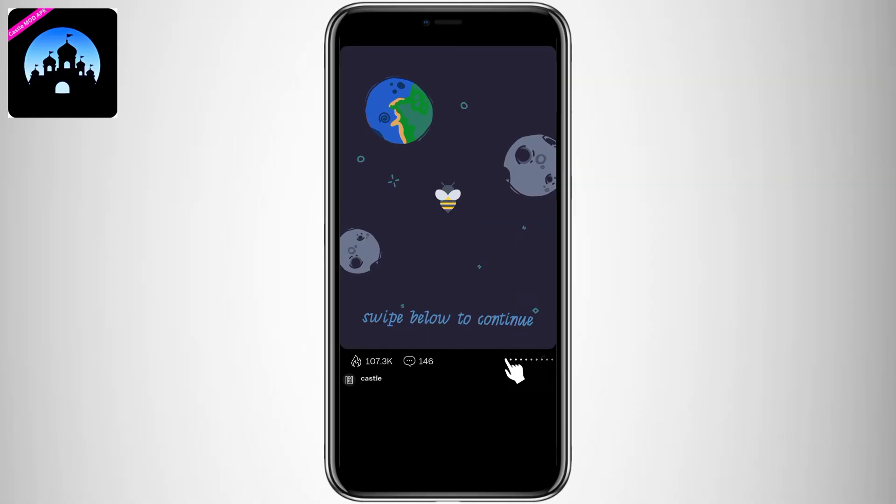
scroll(left, 3)
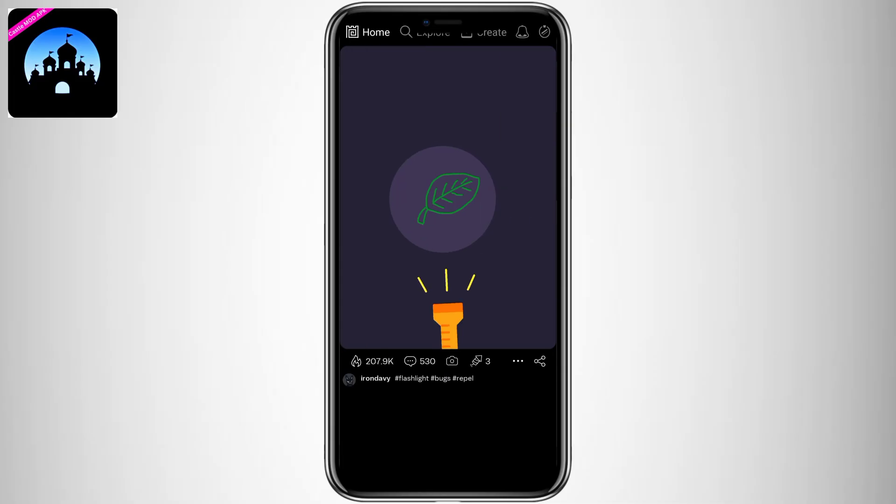
click(433, 32)
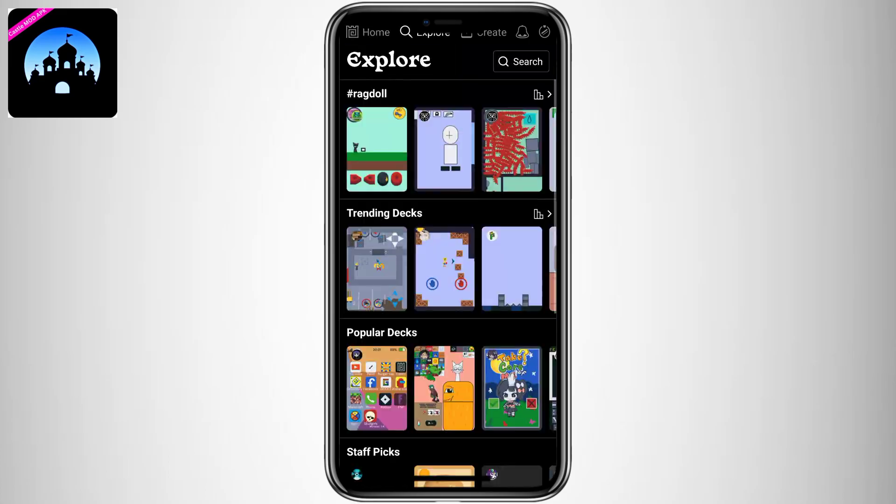
scroll(down, 3)
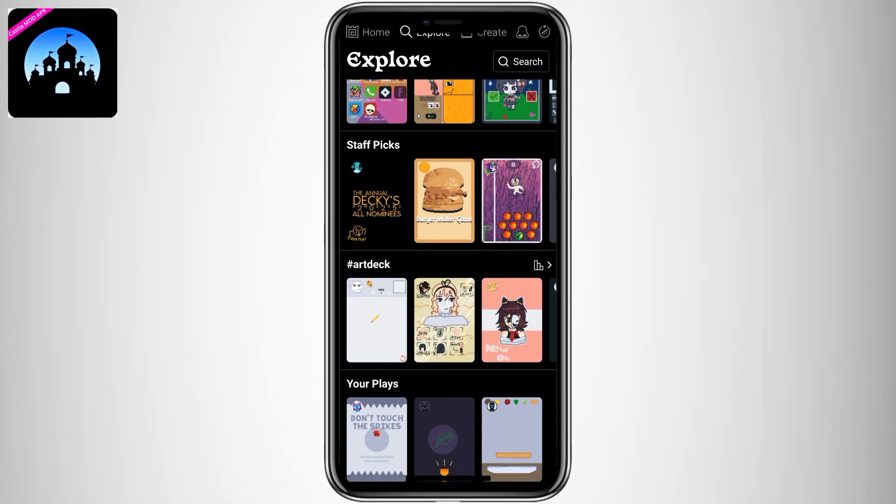